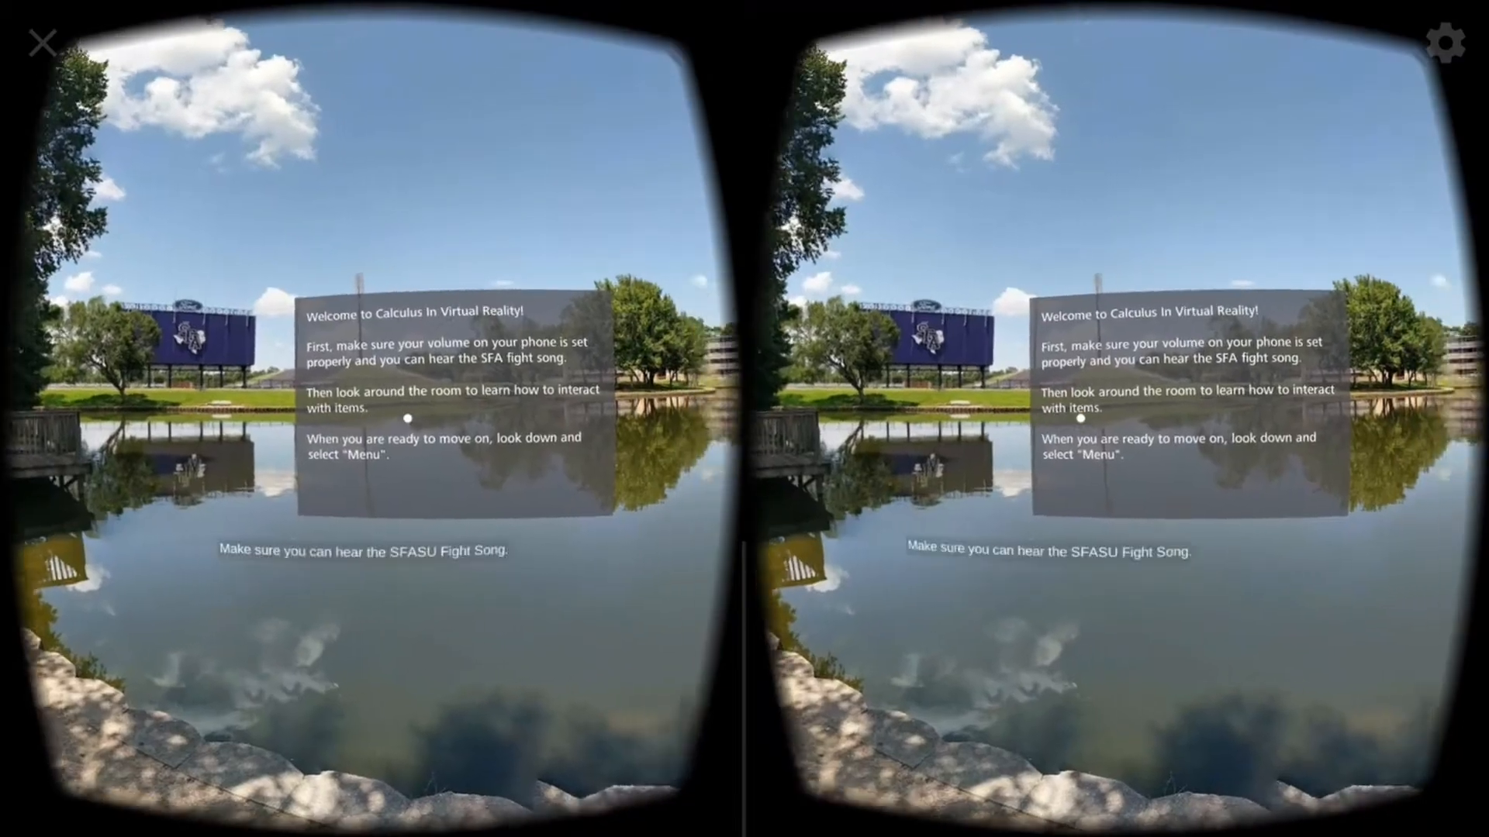
{"action": "mouse_move", "coordinate": [745, 419]}
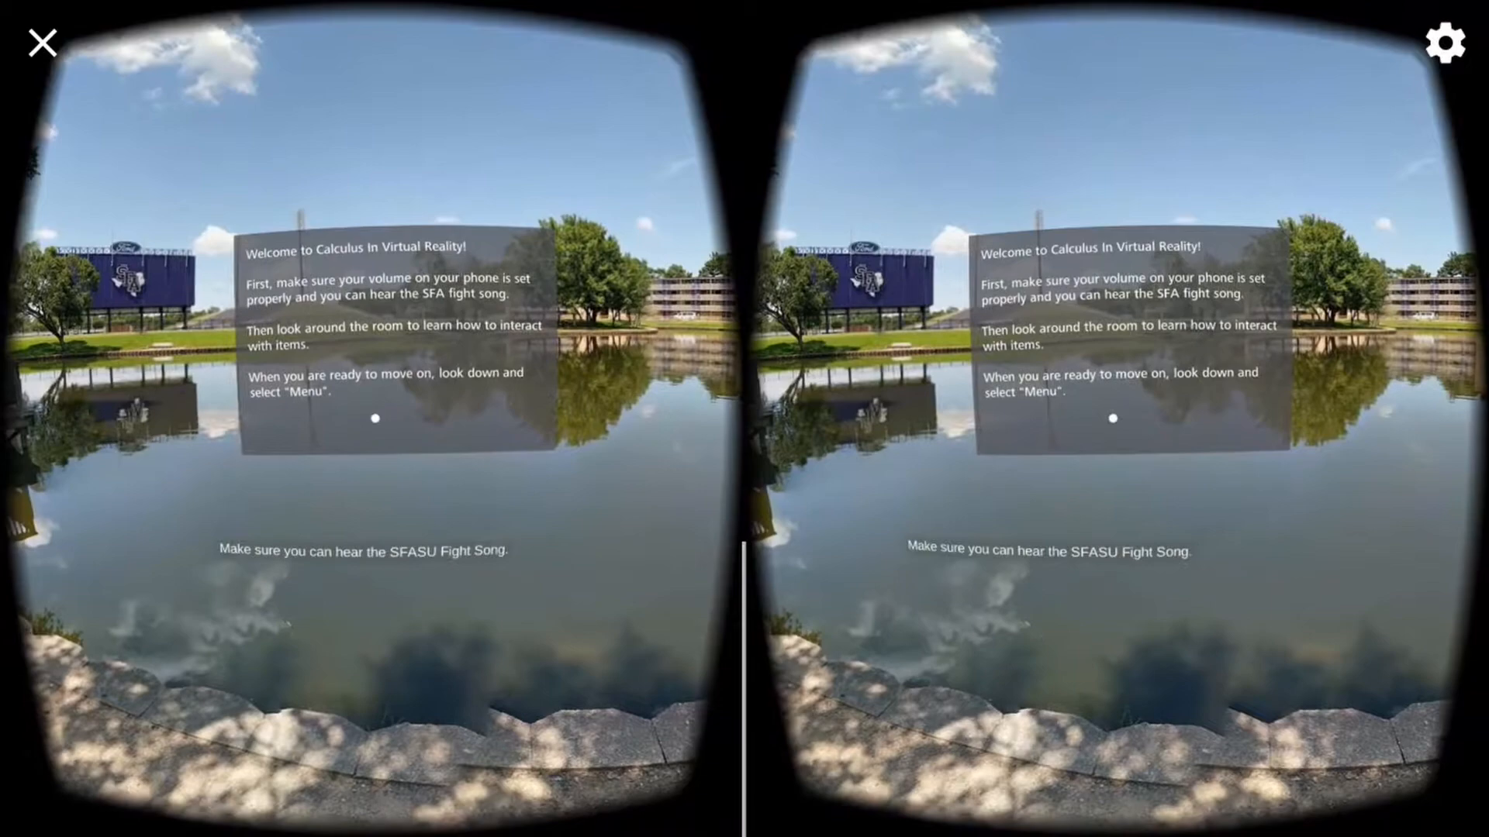
Open VR settings from the CalcVR welcome scene and list the available headset models.
{"action": "left_click", "coordinate": [1446, 42]}
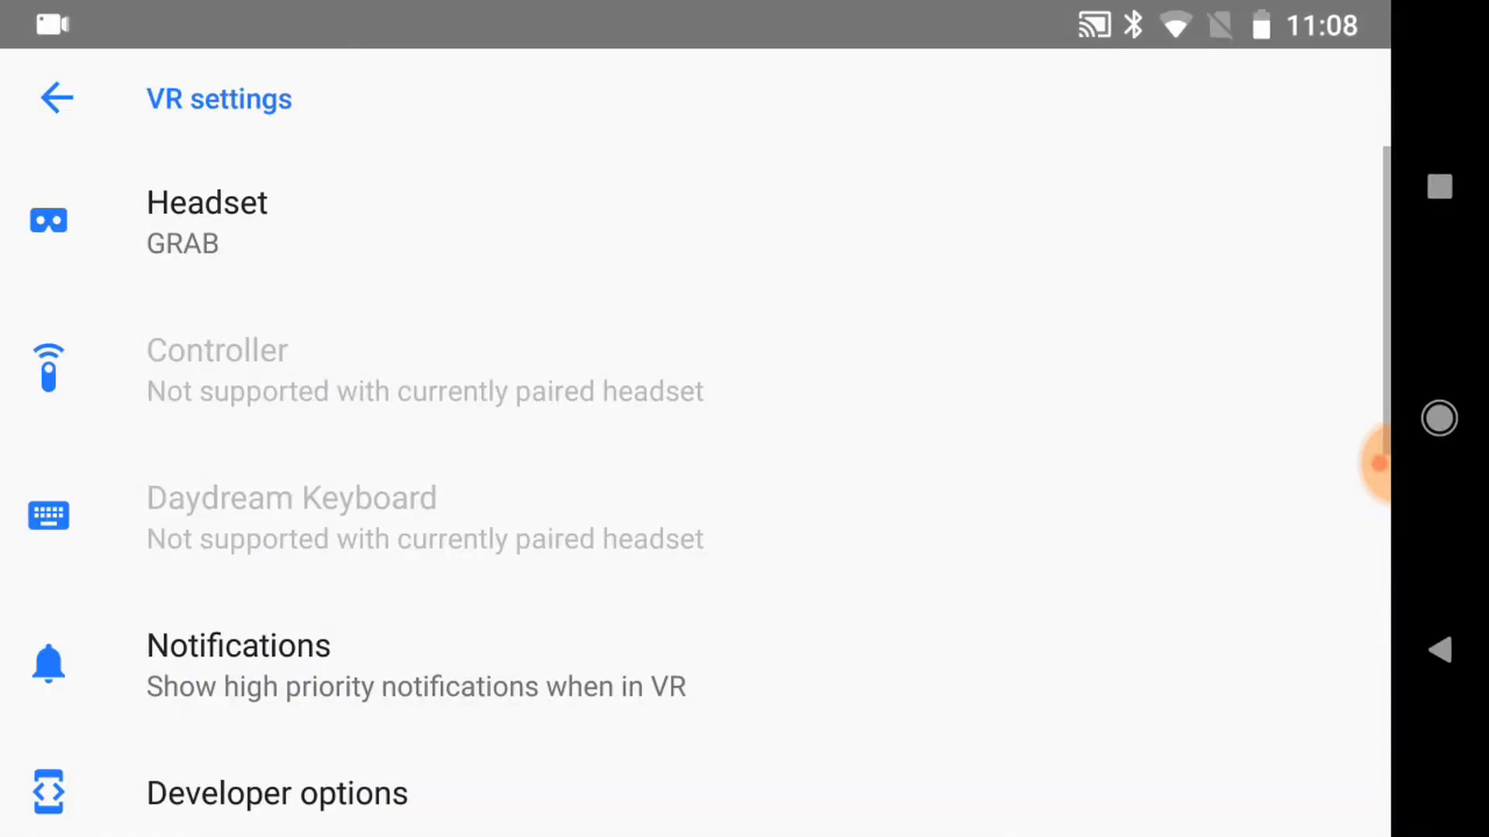
{"action": "left_click", "coordinate": [207, 220]}
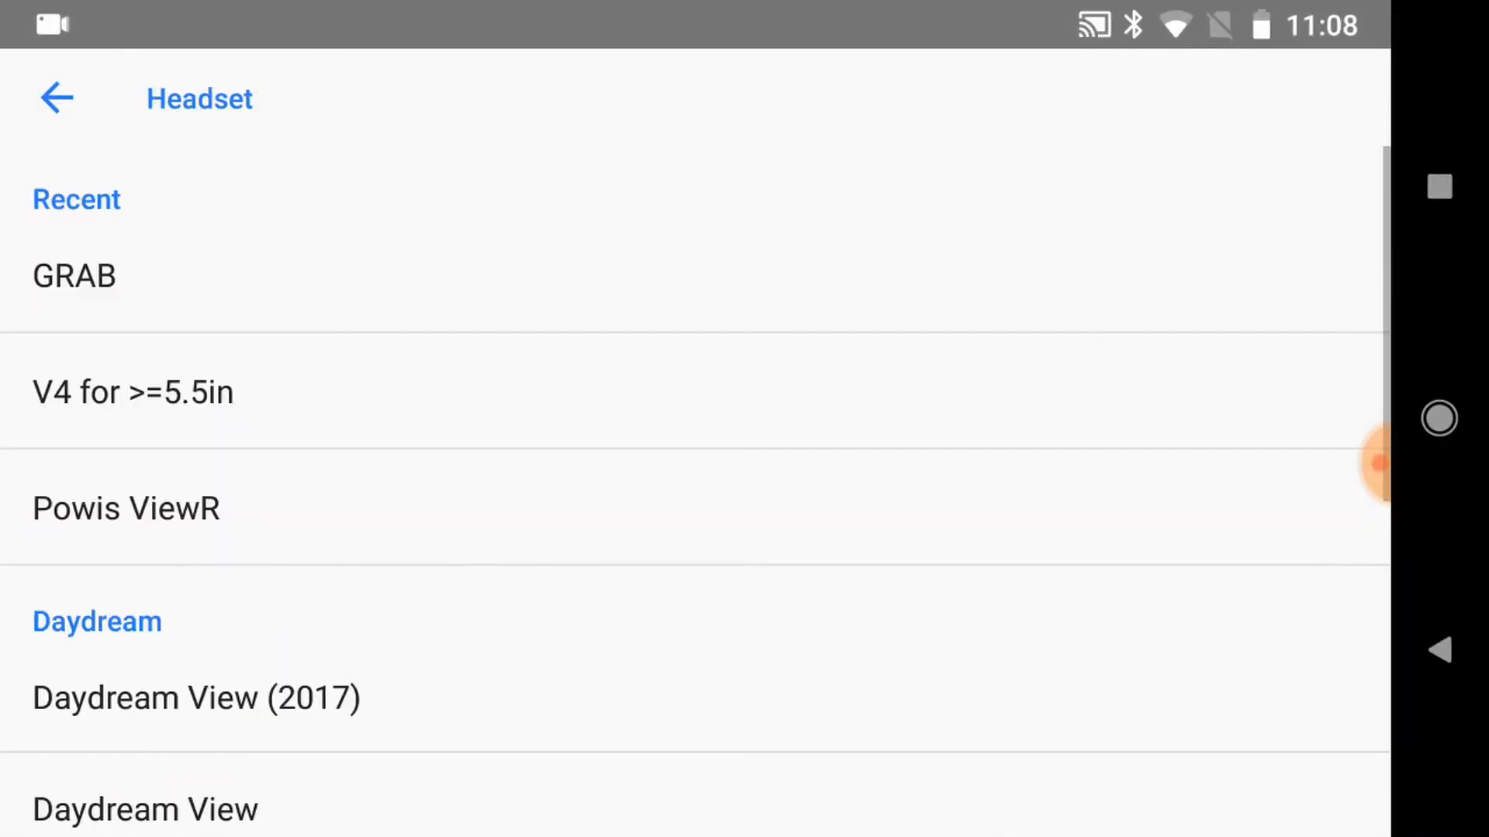